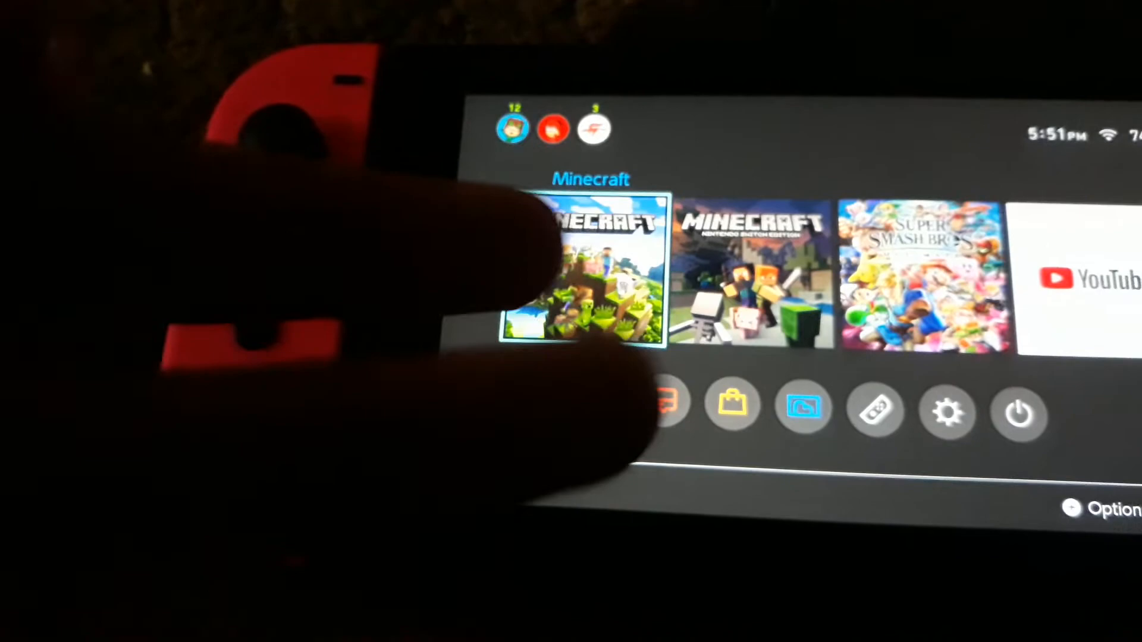
Launch Minecraft from the Switch Home Menu to reach its title screen.
left_click(590, 269)
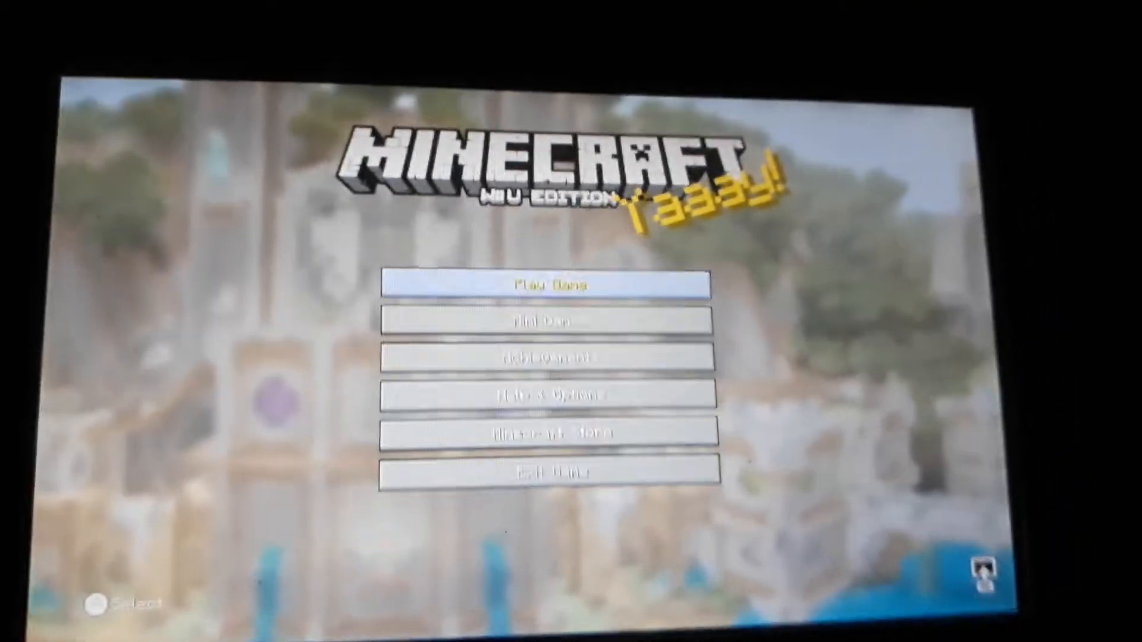
Create a world named J-Don with Game Mode Creative and Difficulty Hard.
left_click(551, 284)
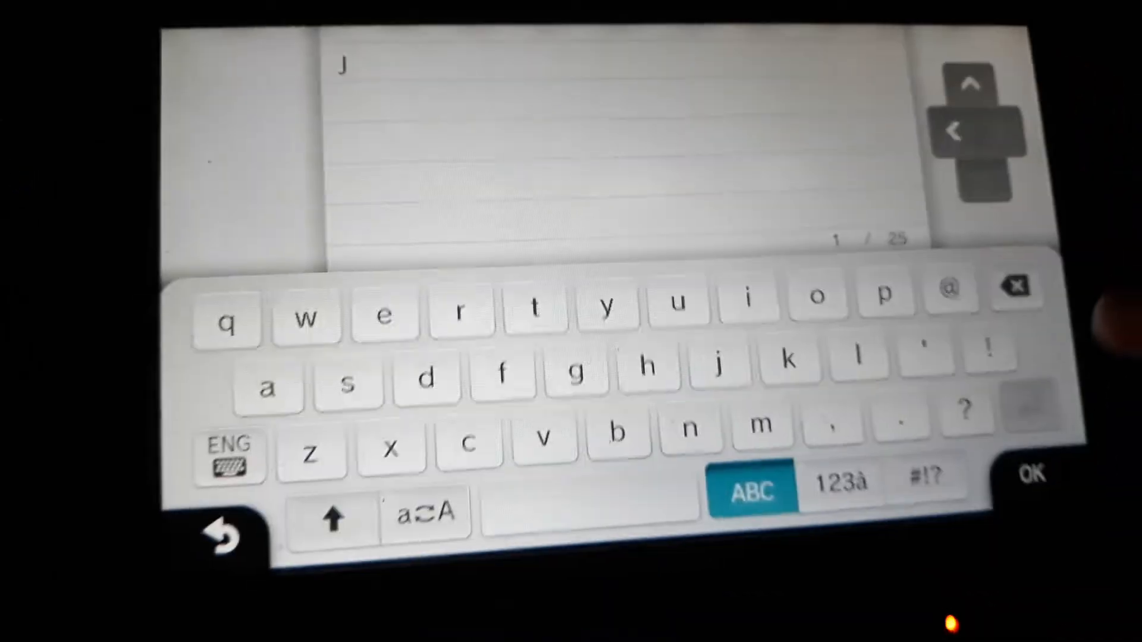
left_click(334, 517)
type("-Don")
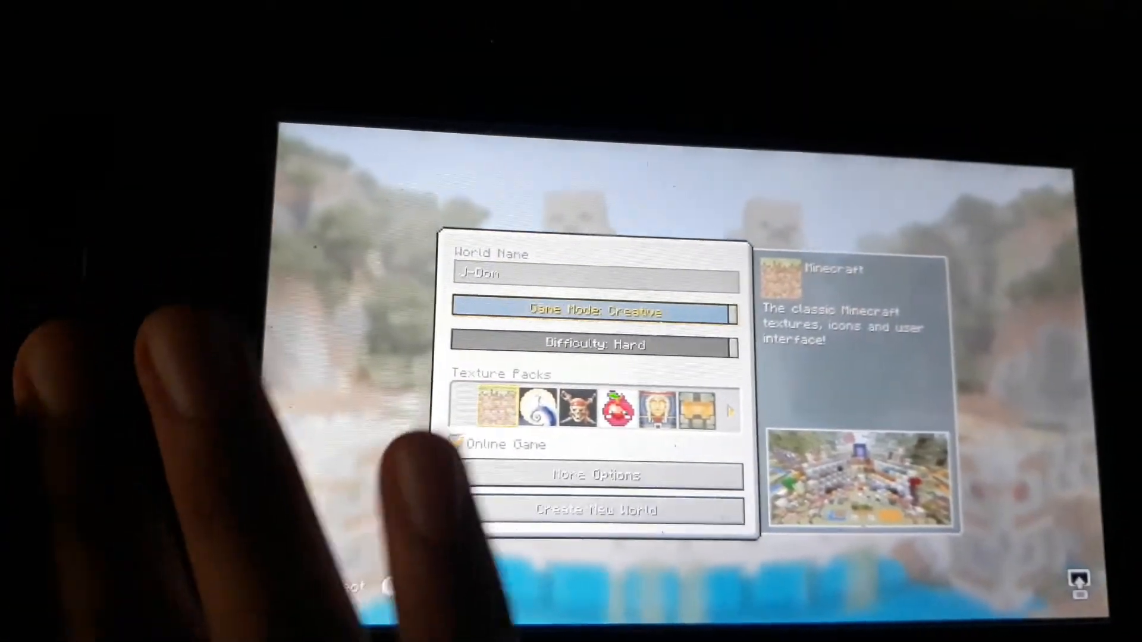
left_click(595, 477)
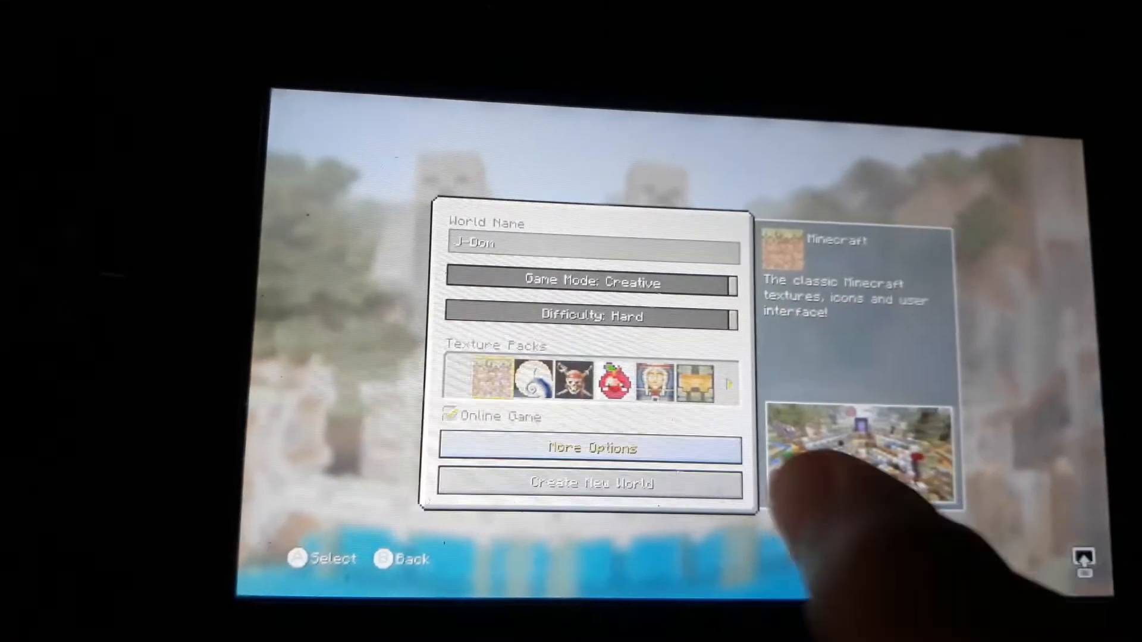
left_click(591, 483)
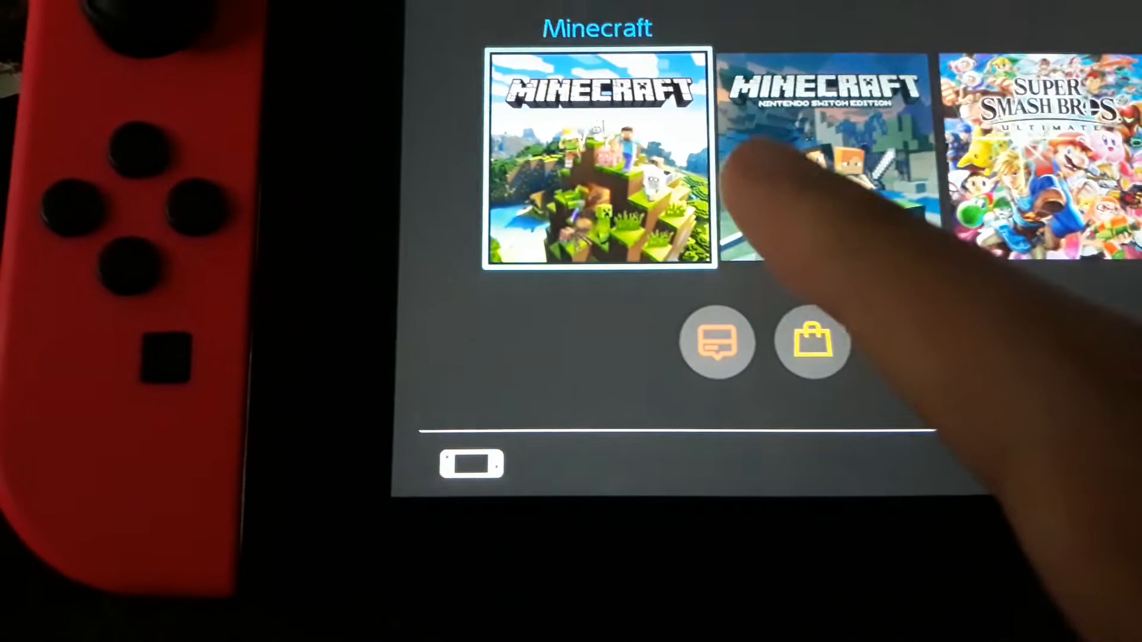
Start the Minecraft: Nintendo Switch Edition tile from the Home Menu.
left_click(598, 157)
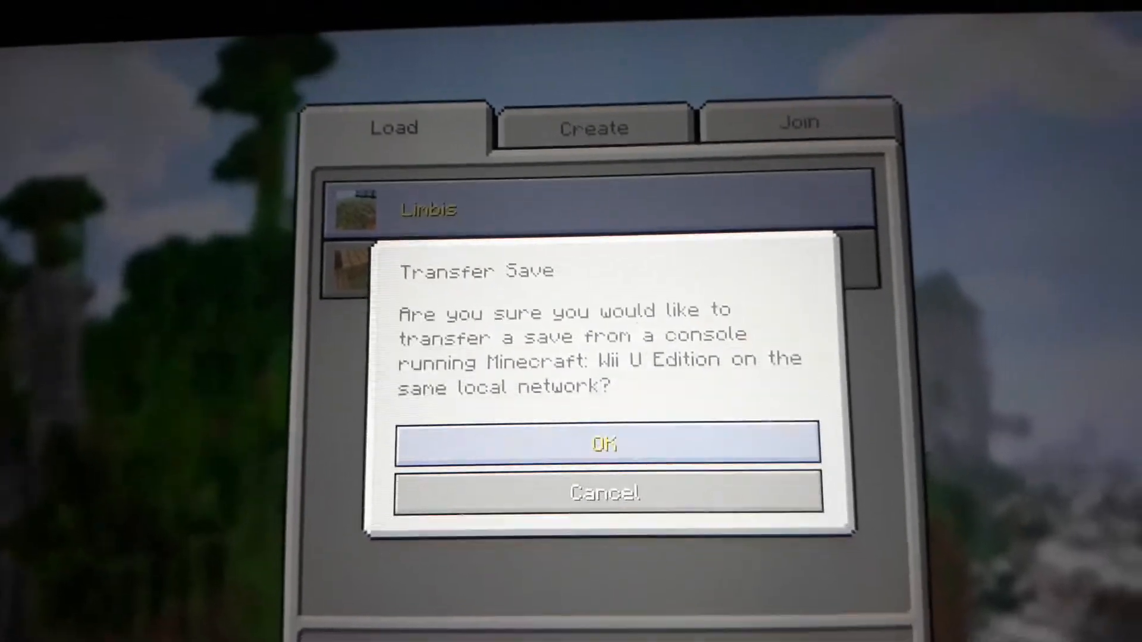
Choose Transfer Save under Play Game > Load and confirm the Wii U transfer.
left_click(604, 445)
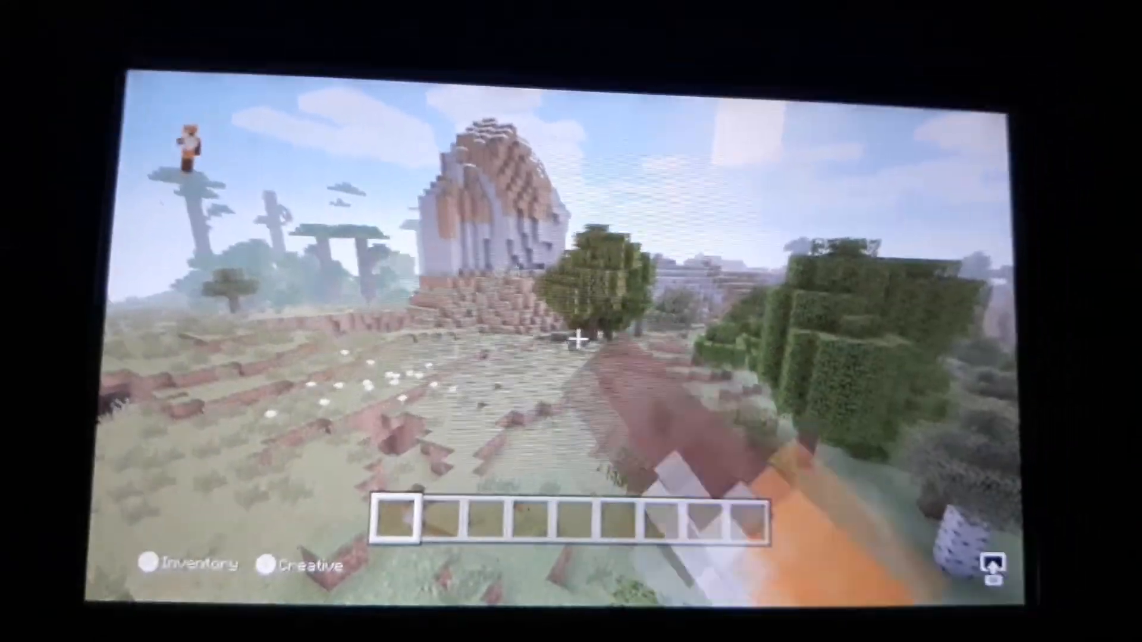
mouse_move(572, 321)
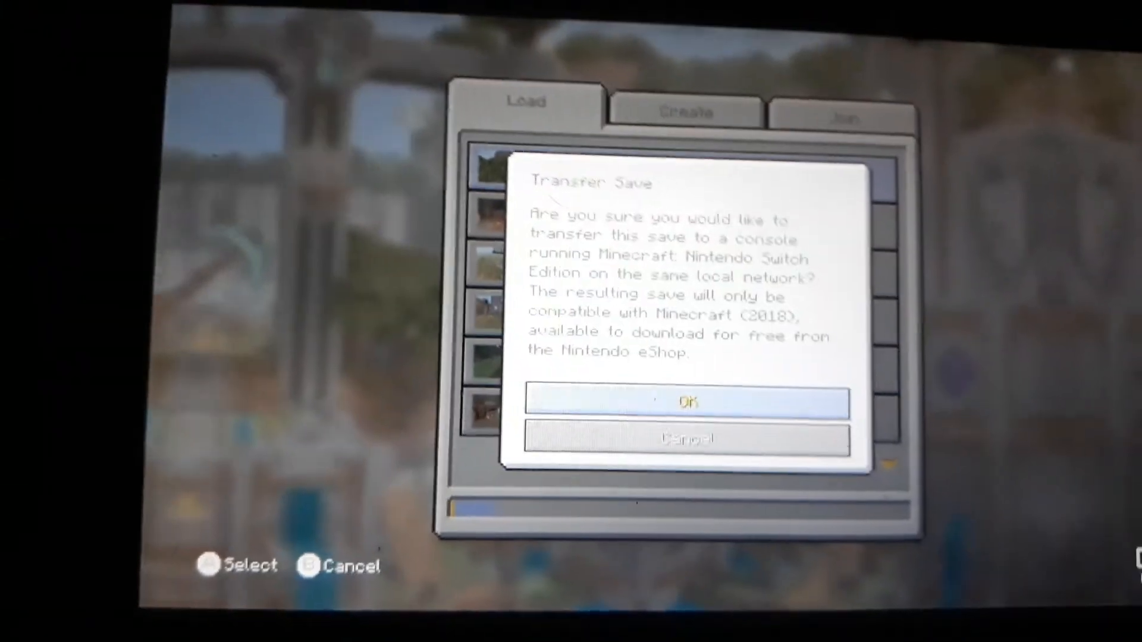
Pick the save in the Wii U Load tab and confirm Transfer Save.
left_click(685, 402)
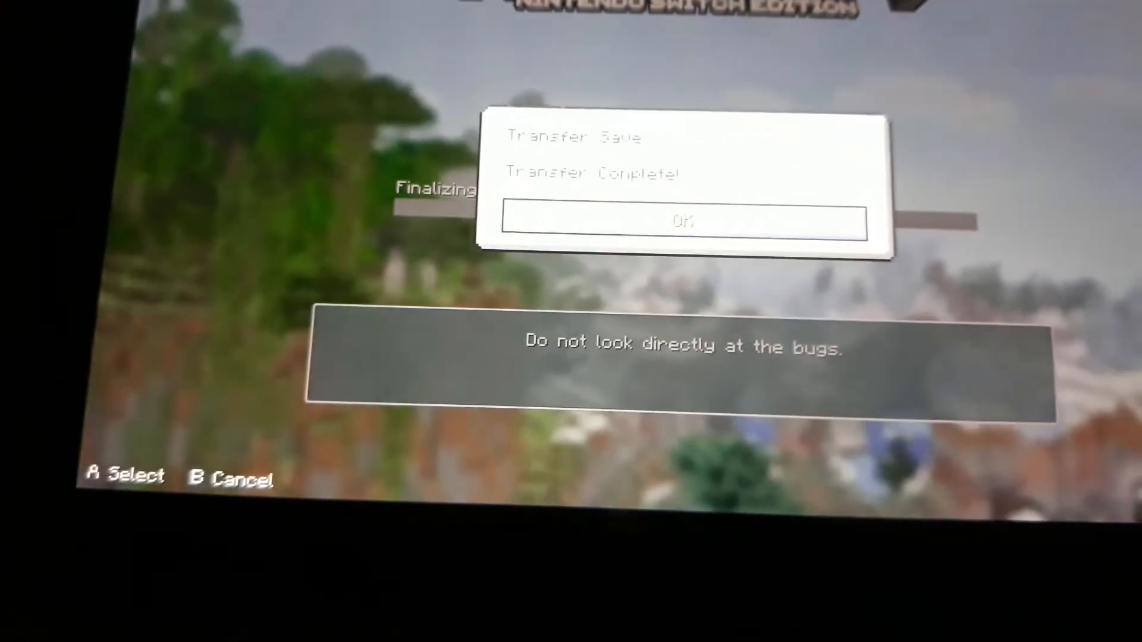
Acknowledge the Transfer Complete message with OK.
left_click(684, 221)
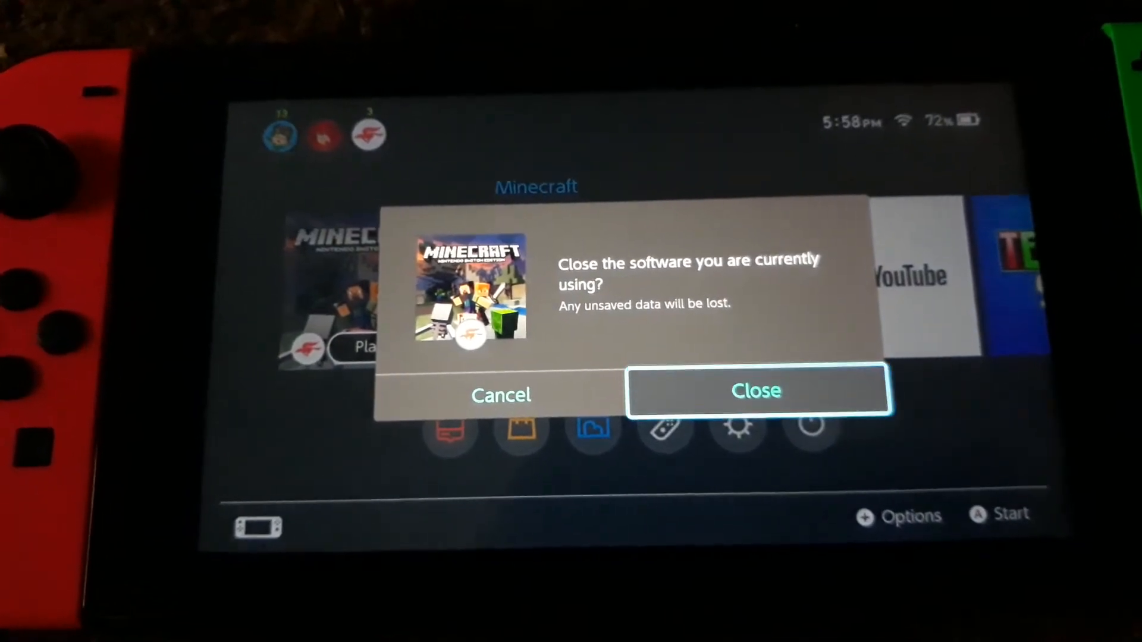
Close Minecraft: Nintendo Switch Edition and launch the second, newer Minecraft tile.
left_click(756, 391)
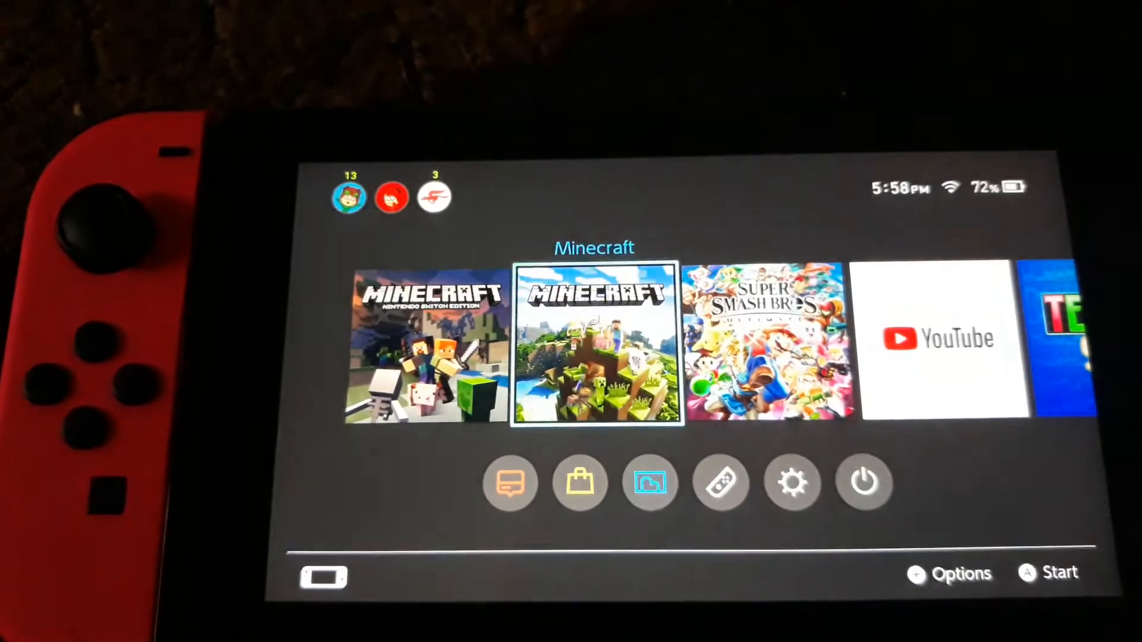
left_click(593, 348)
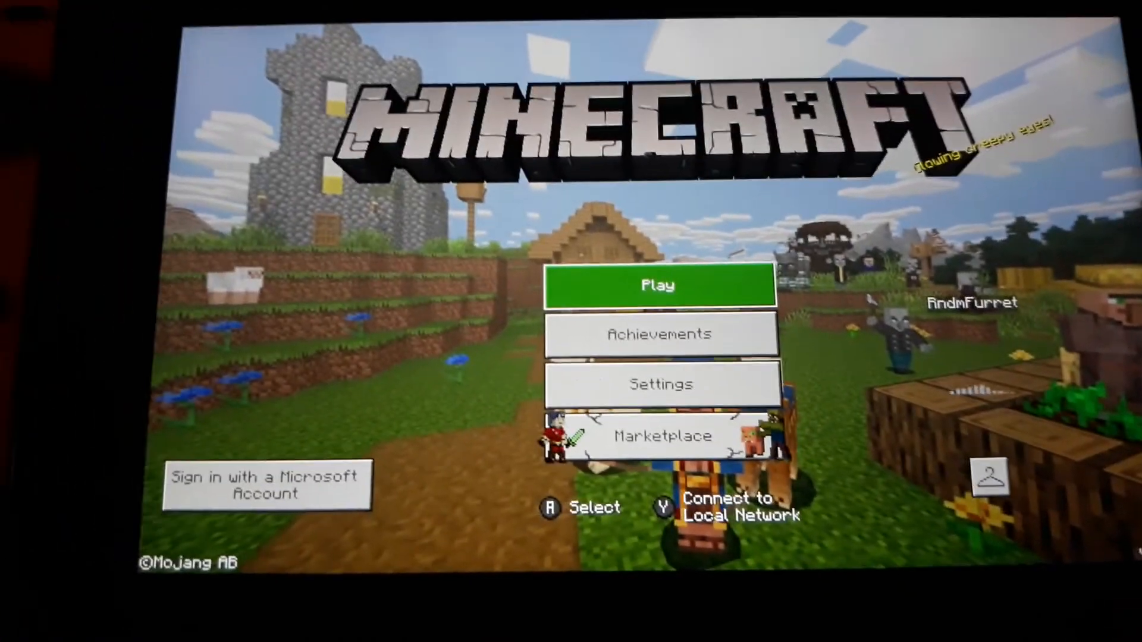
Sync Old Worlds from the Play list and select the J-Don old world.
left_click(658, 285)
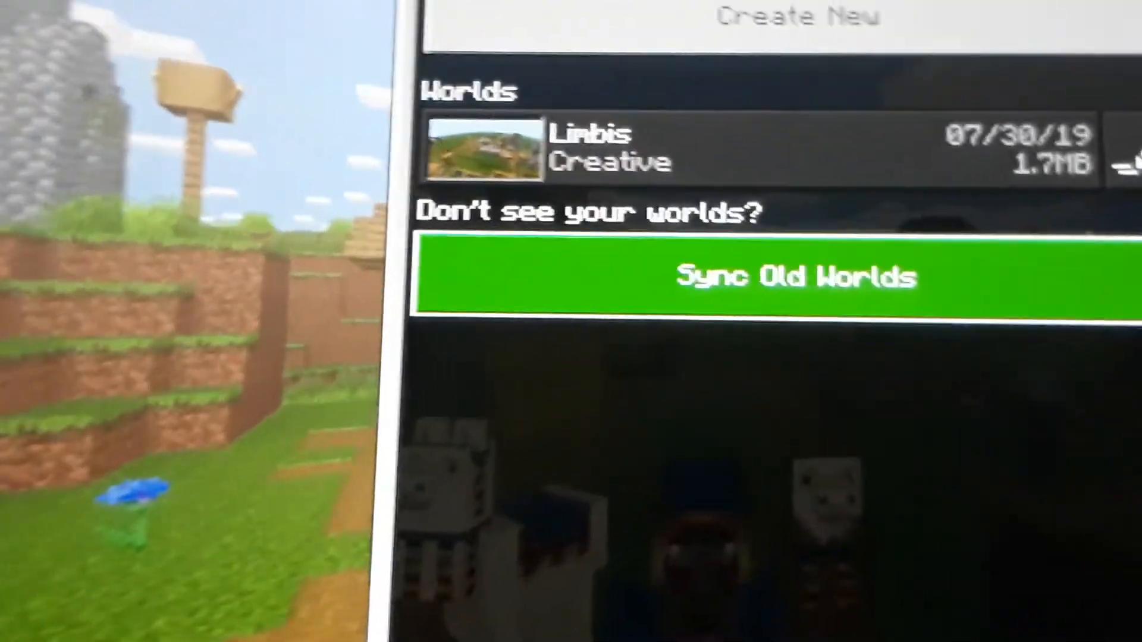
left_click(794, 276)
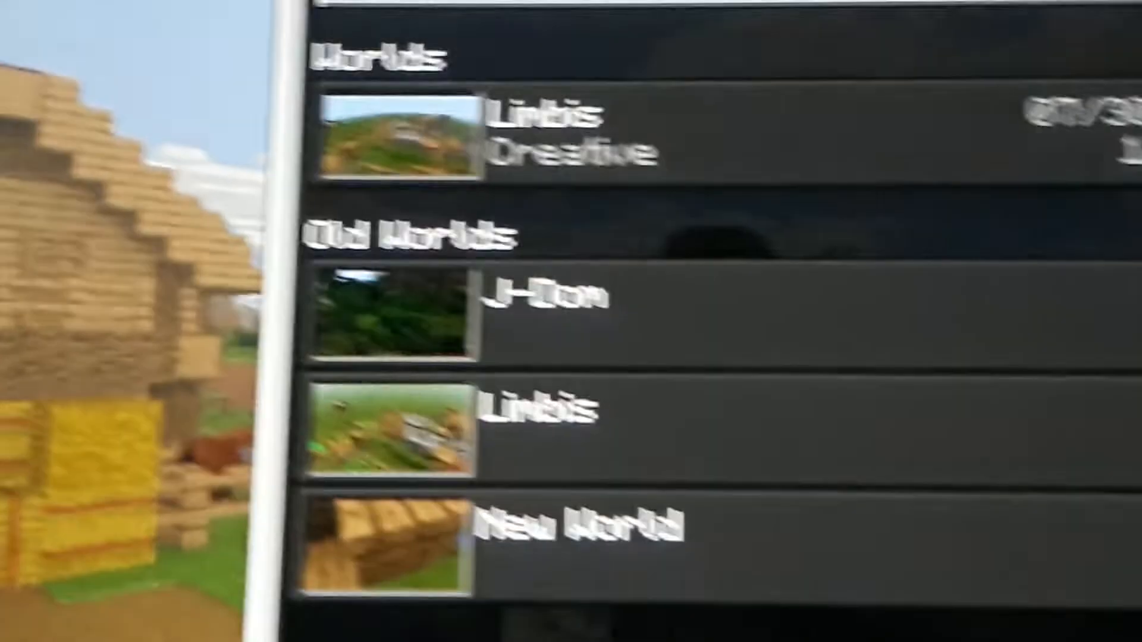
scroll("down", 3)
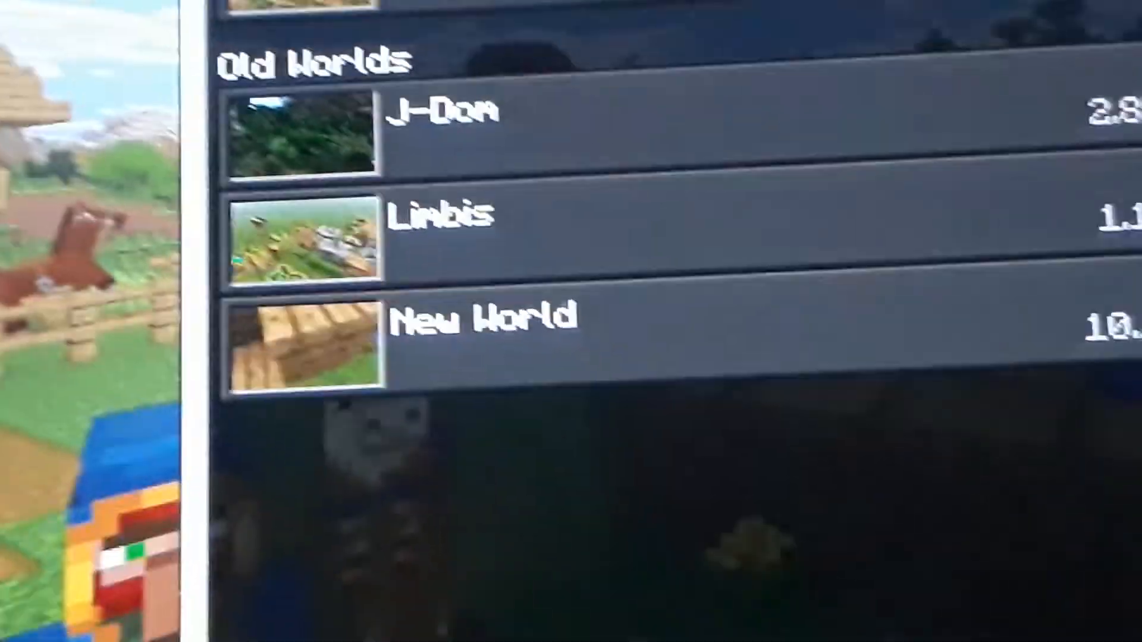
left_click(656, 113)
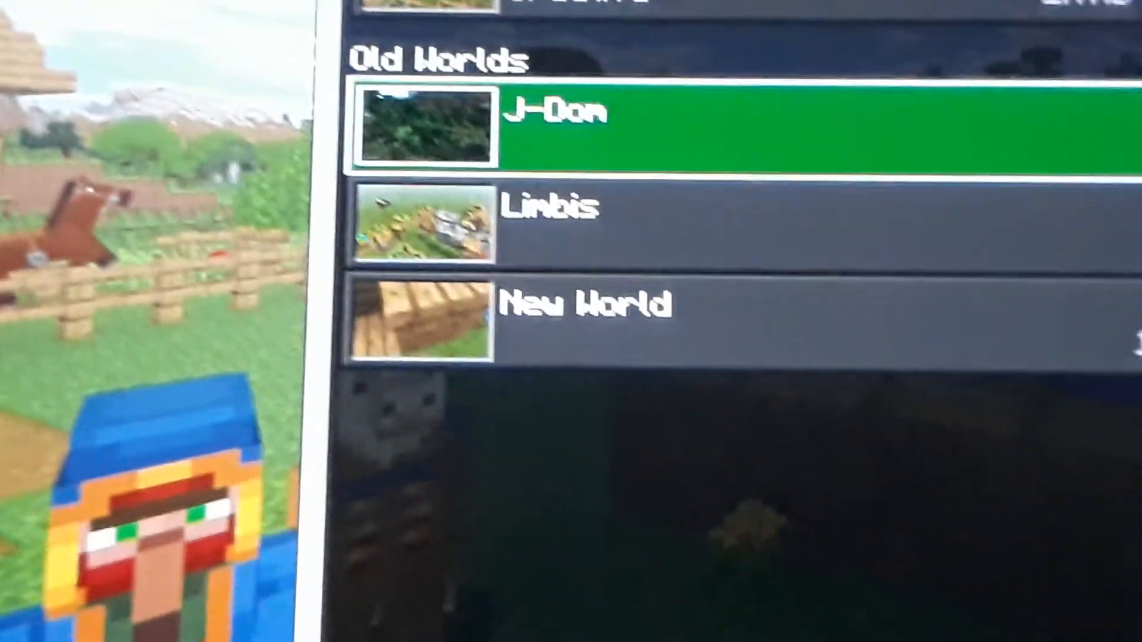
Choose Connect to Nintendo Network on the Wii U offline notice.
scroll("up", 3)
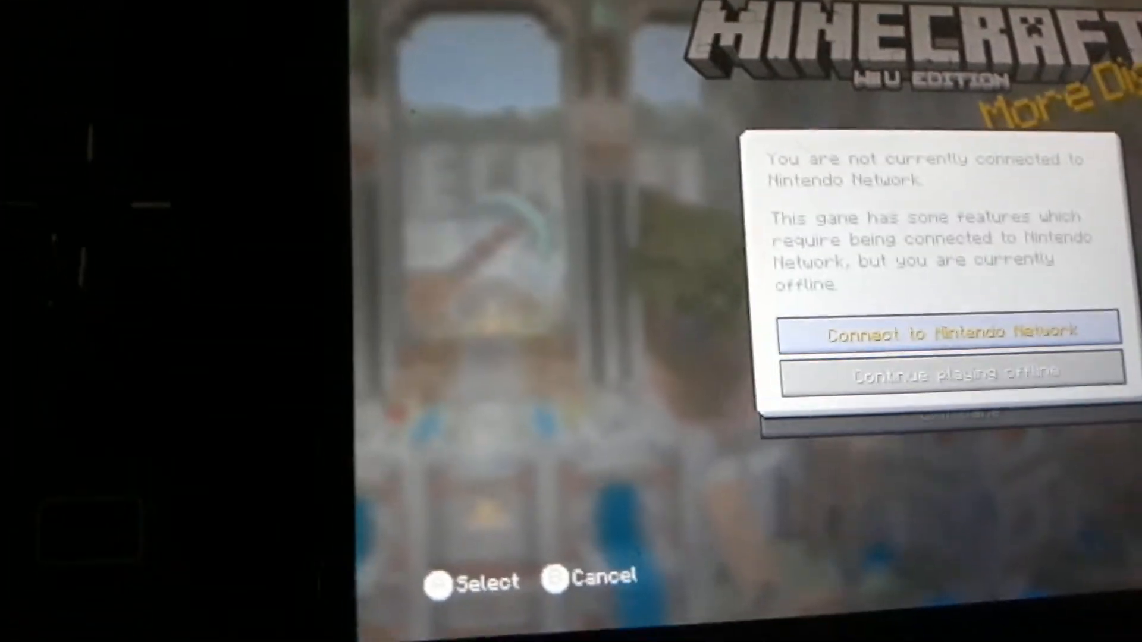
left_click(950, 333)
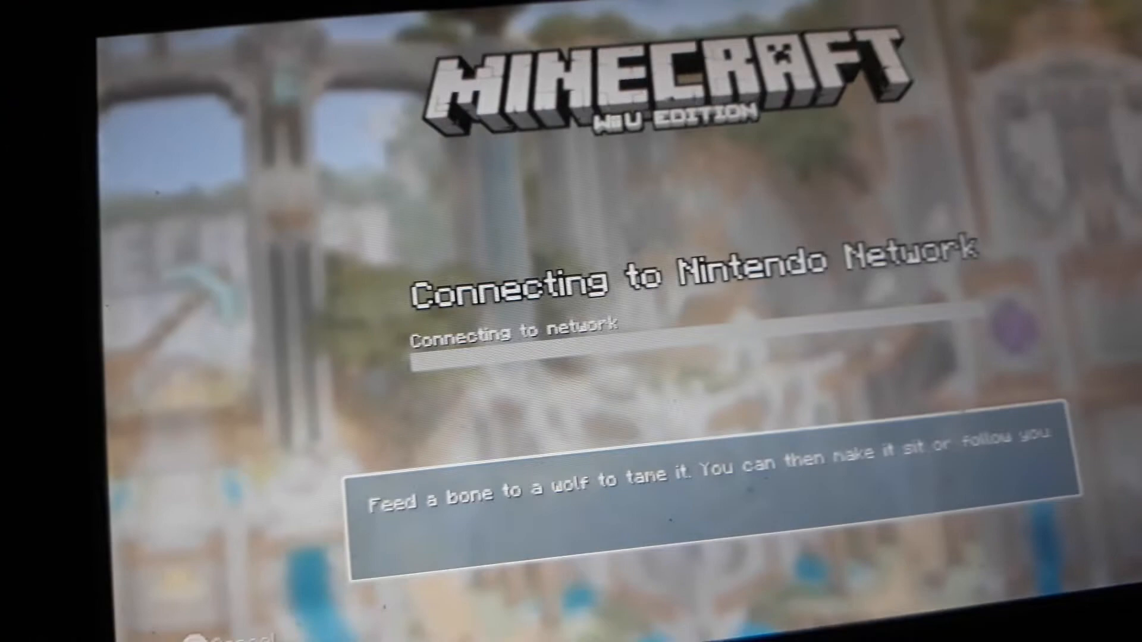